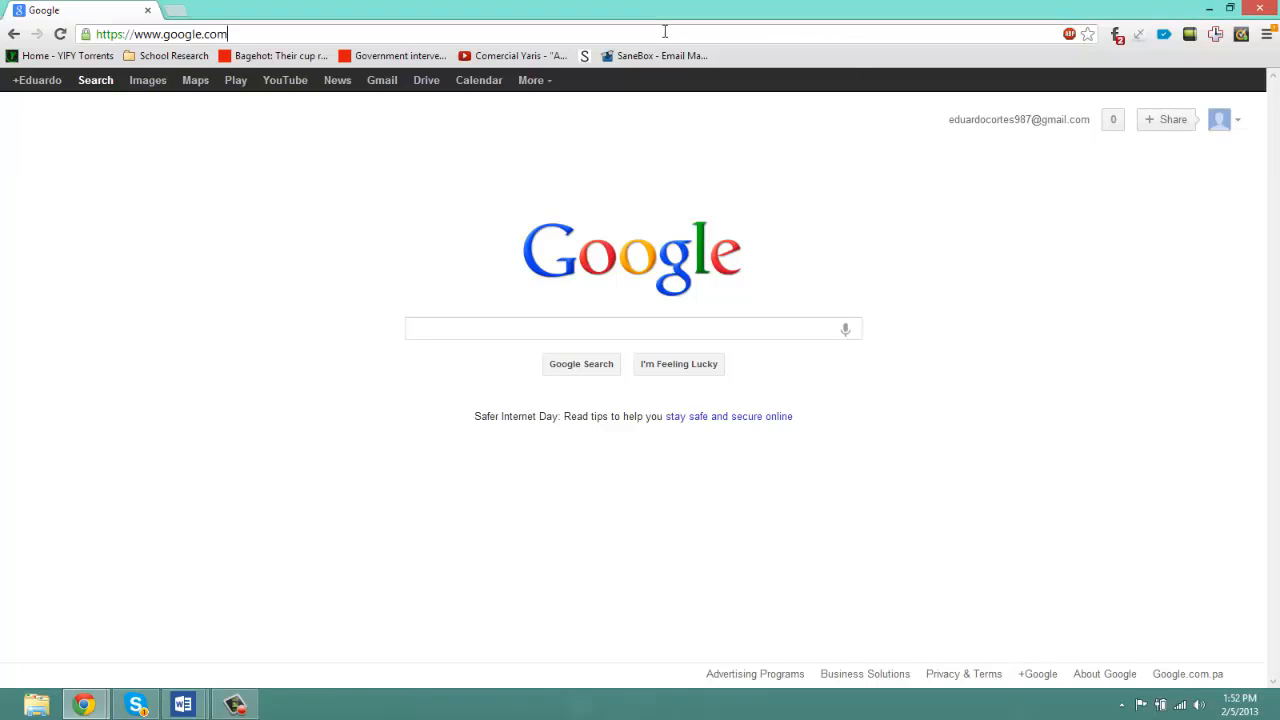
# Go to hulu.com and select the Family Guy tile under Popular Shows, hitting the US-only message
pyautogui.write('hulu.com')
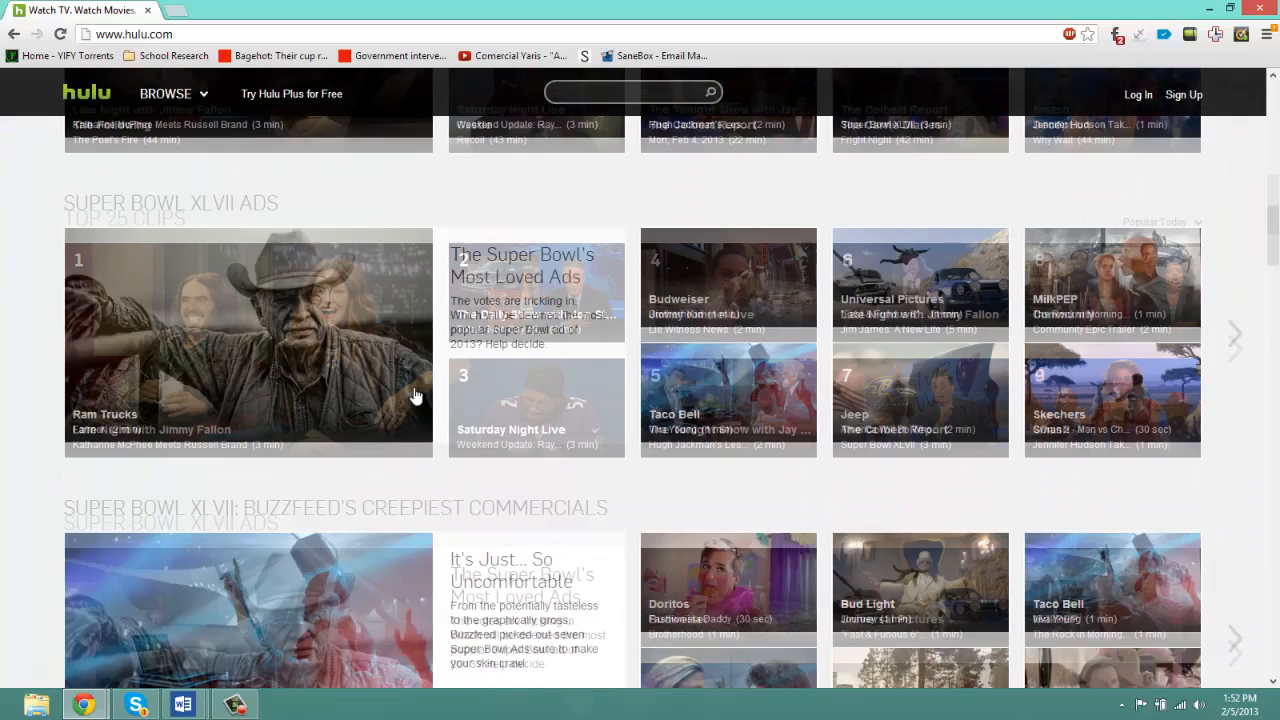
pyautogui.scroll(-3)
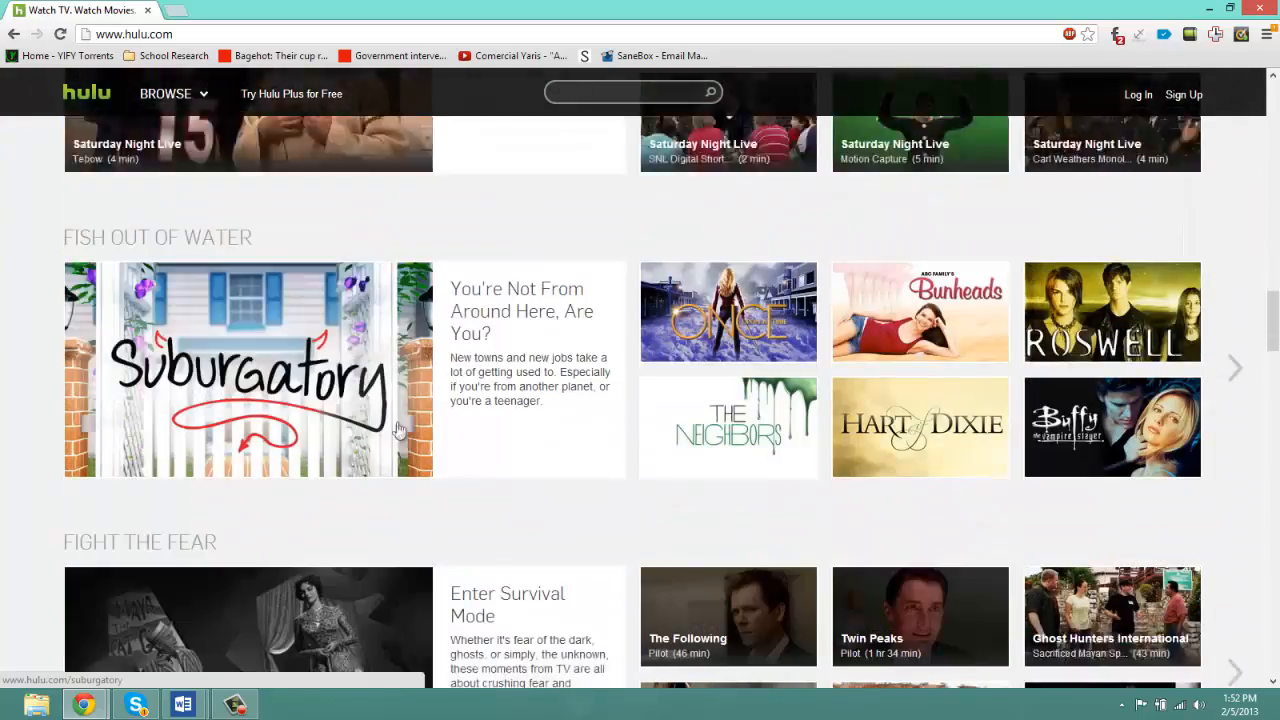
pyautogui.scroll(-3)
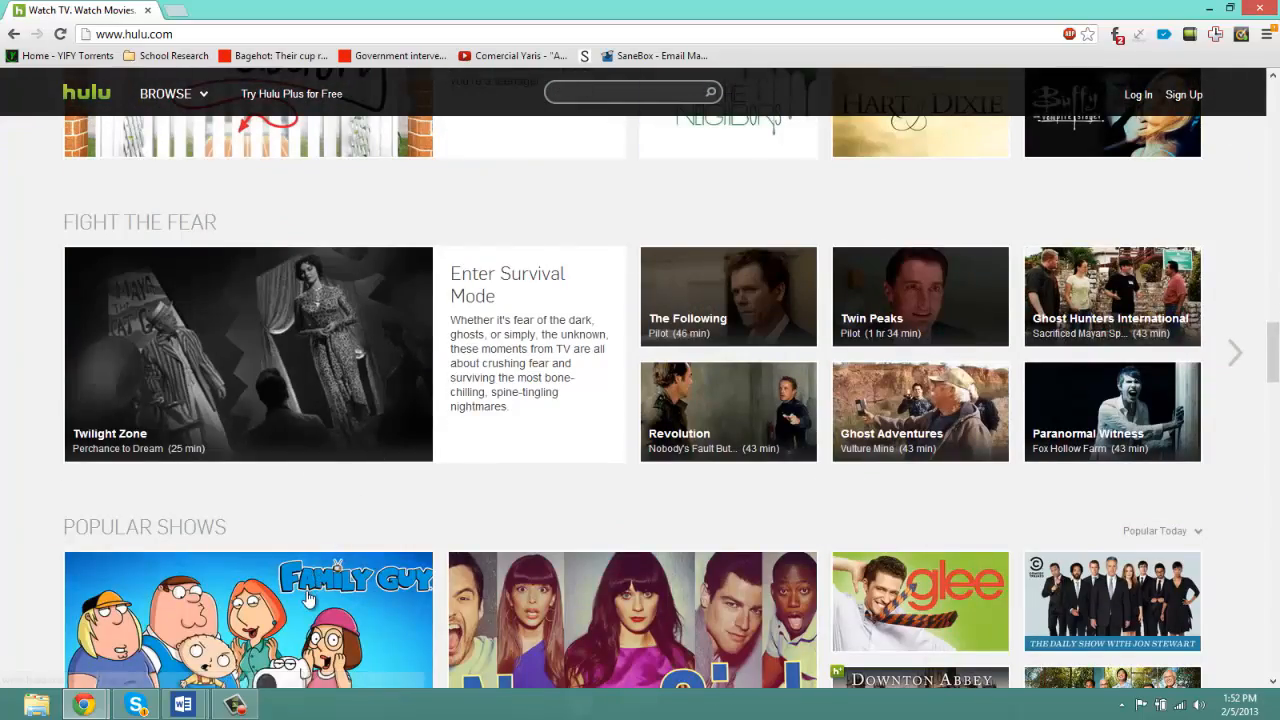
pyautogui.click(248, 600)
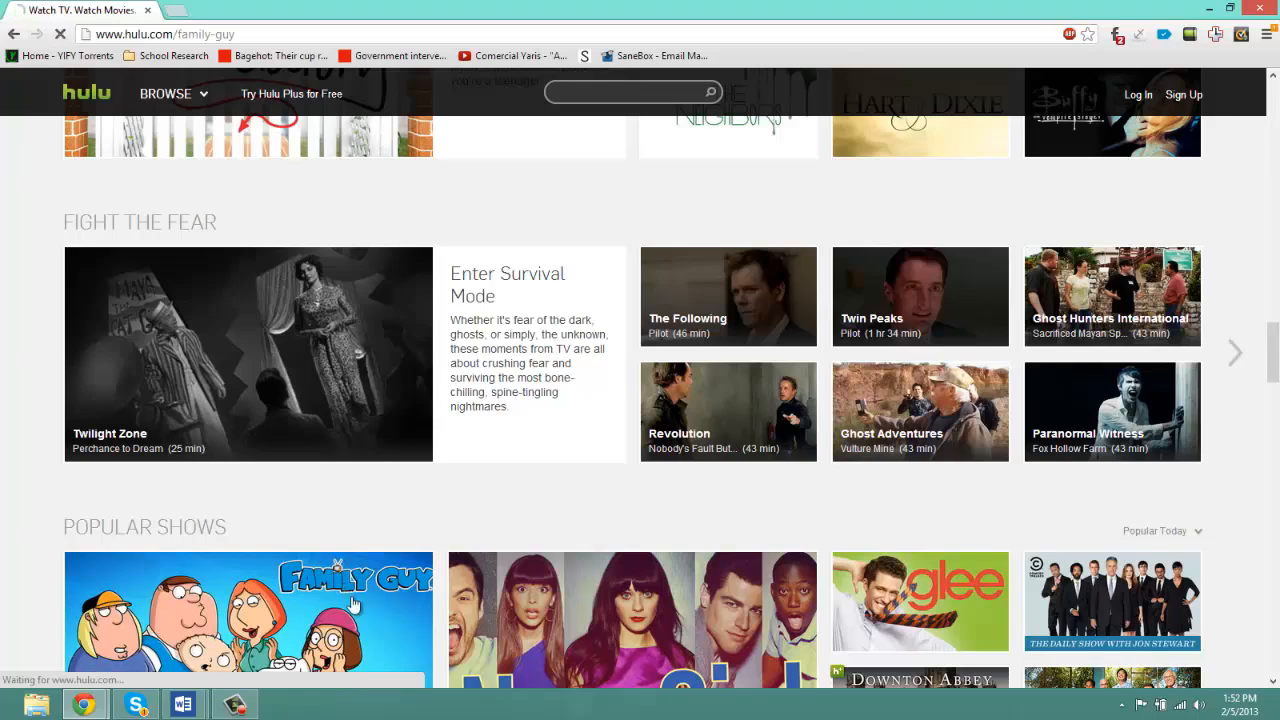
pyautogui.click(248, 600)
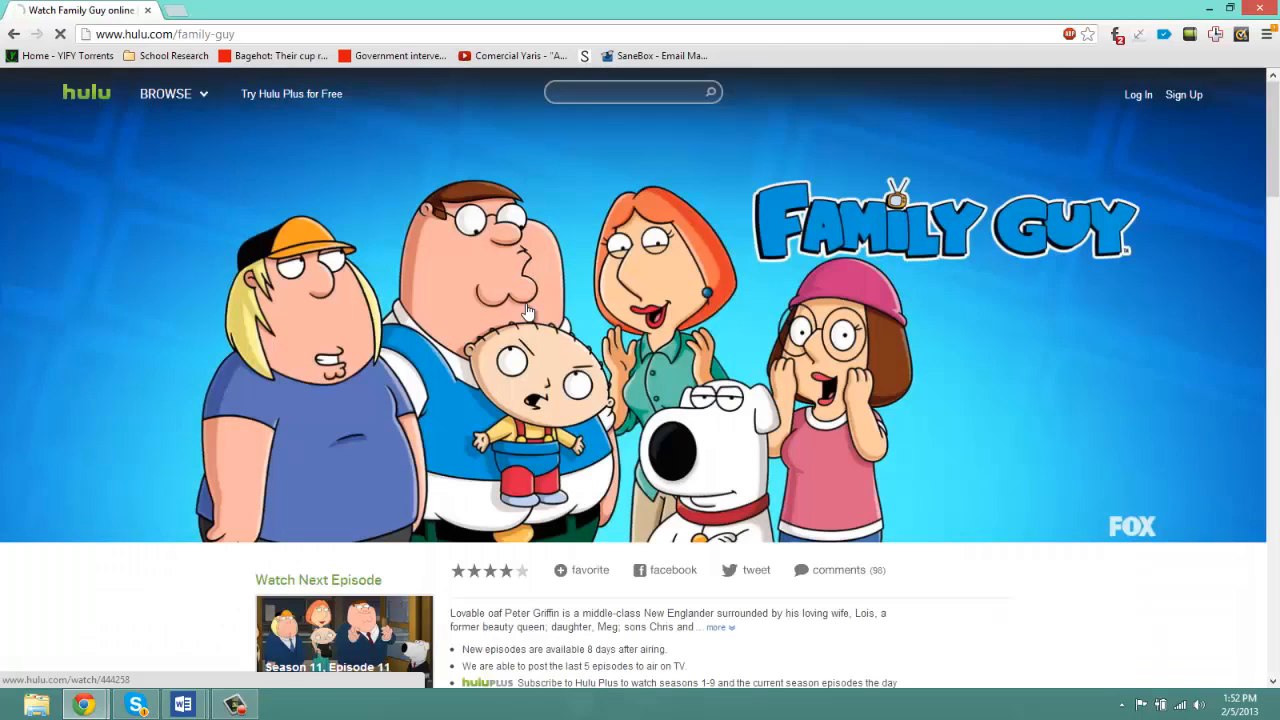
pyautogui.scroll(-3)
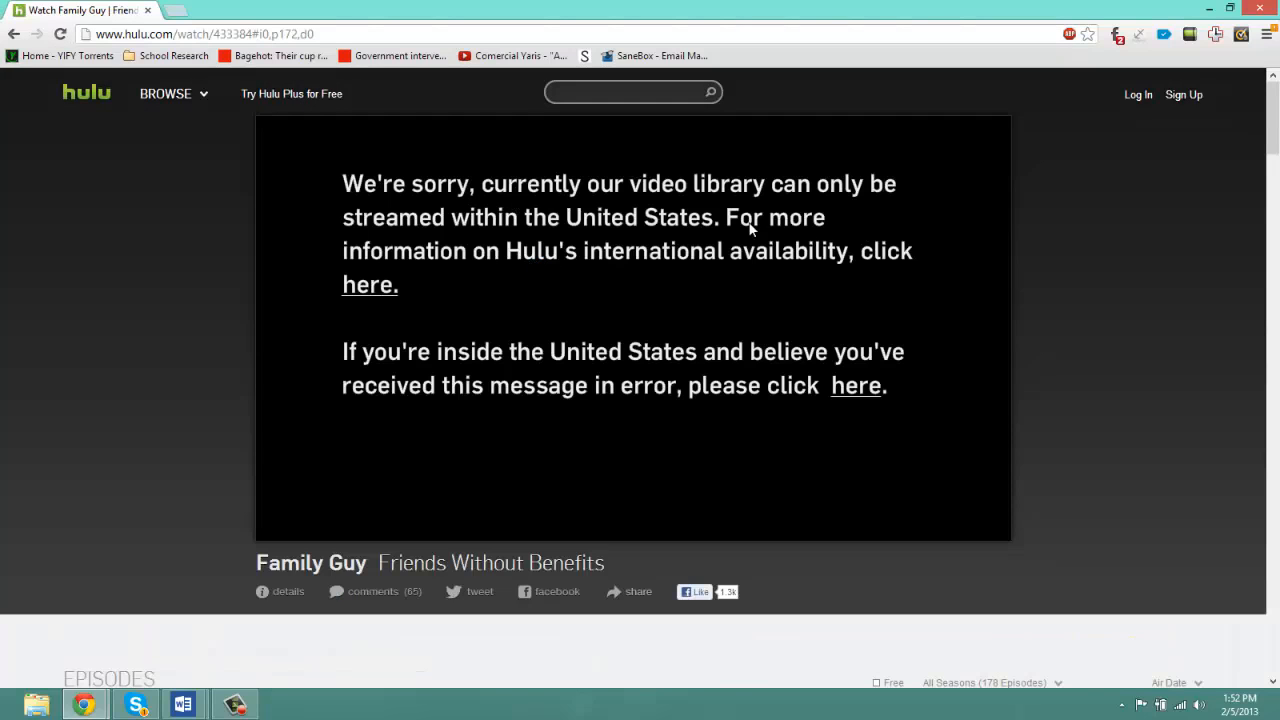
pyautogui.moveTo(770, 232)
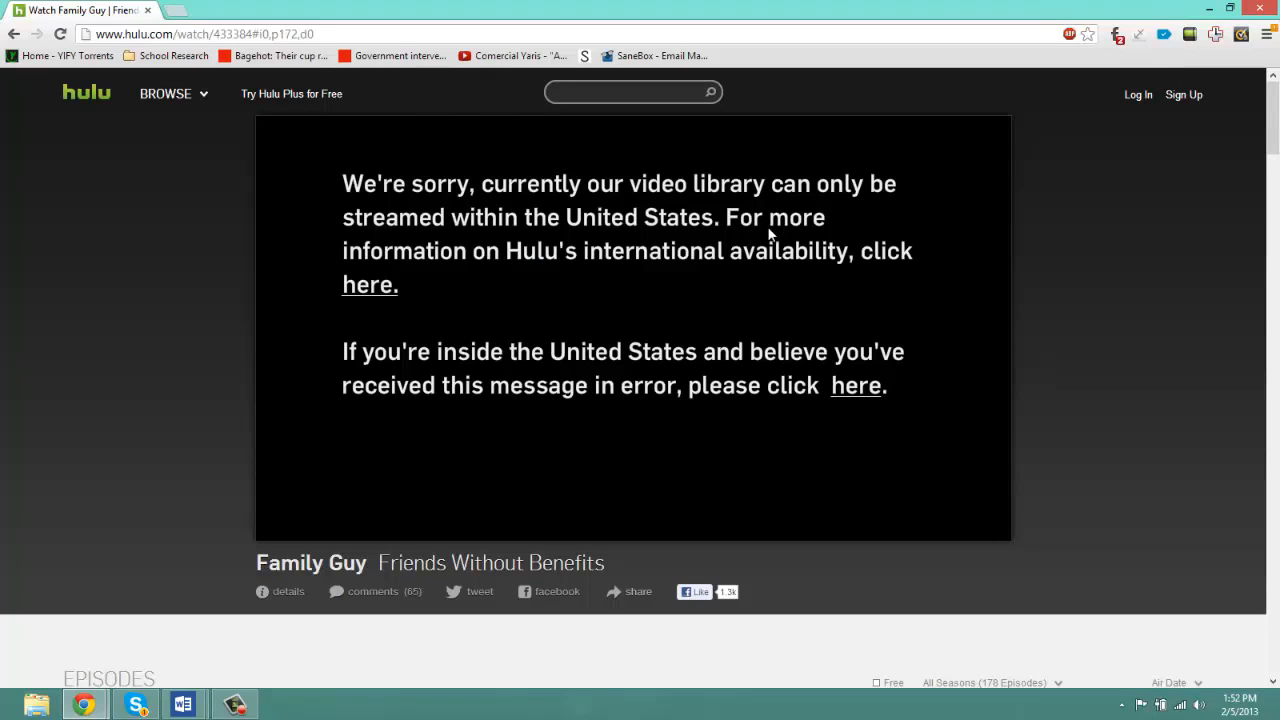
pyautogui.moveTo(756, 228)
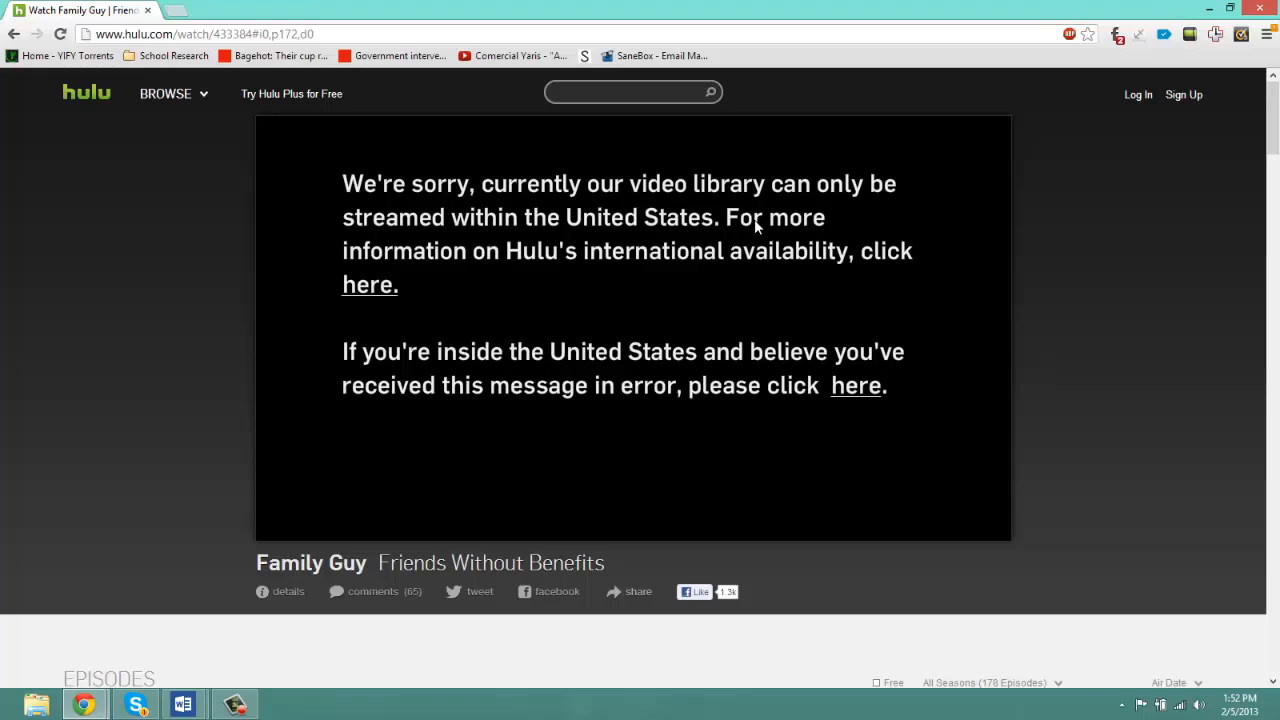
pyautogui.moveTo(608, 258)
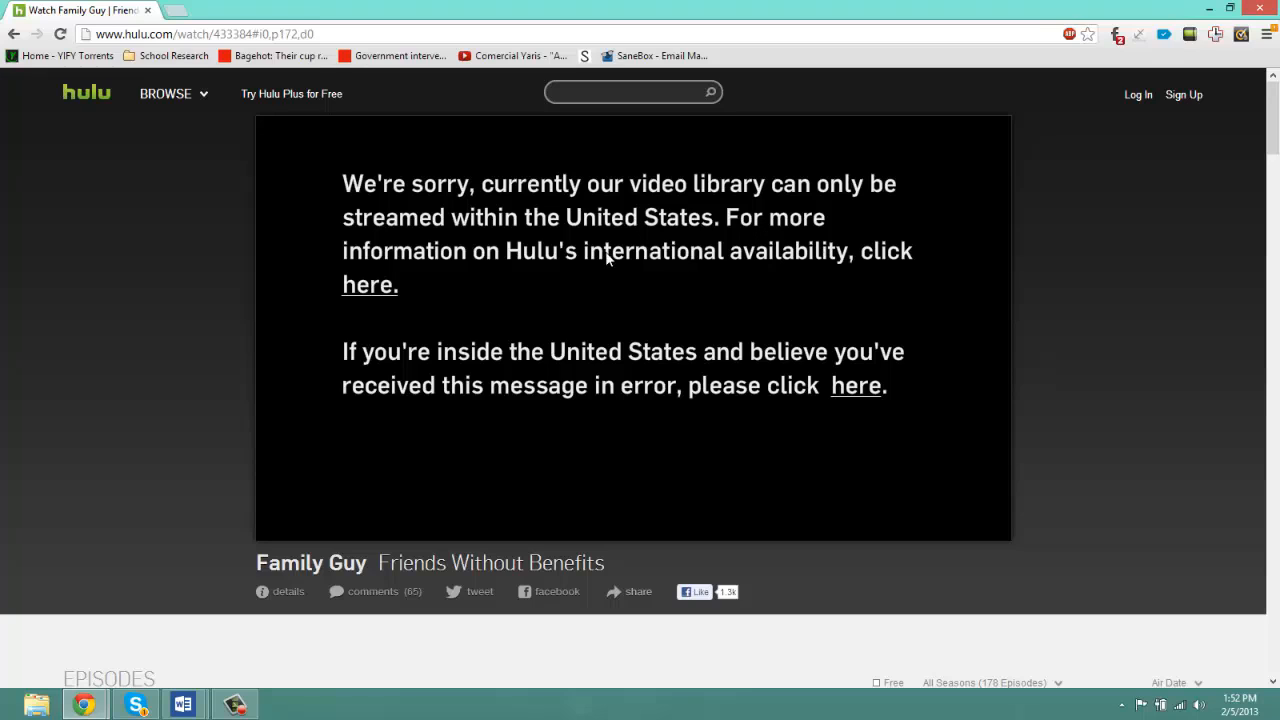
pyautogui.moveTo(724, 448)
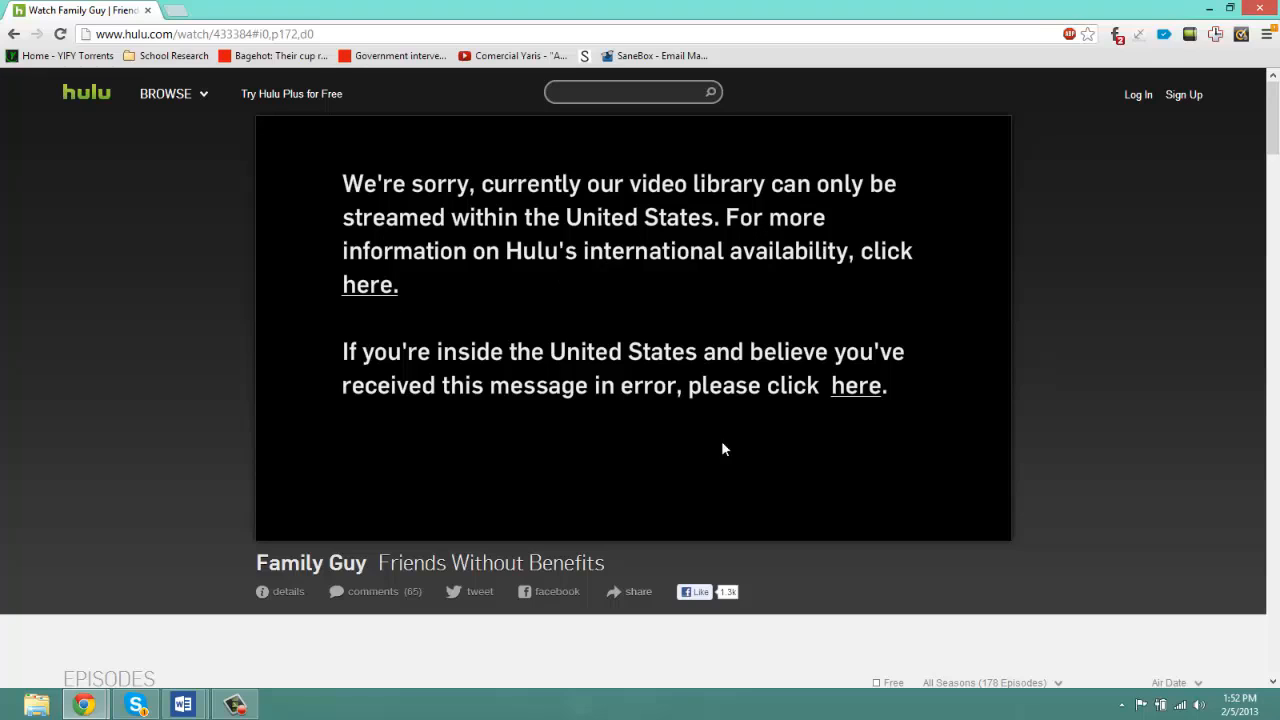
pyautogui.moveTo(772, 324)
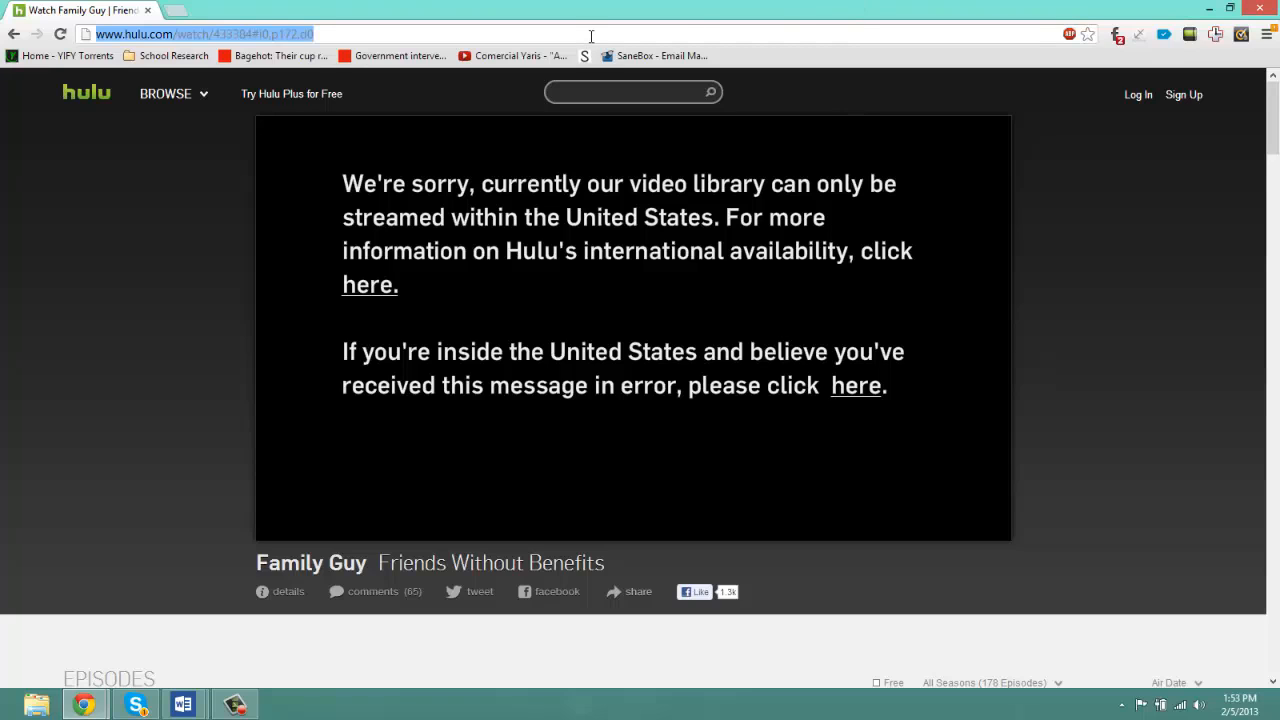
# Search Google for 'mediahint' and follow the Media Hint website result
pyautogui.write('google.com')
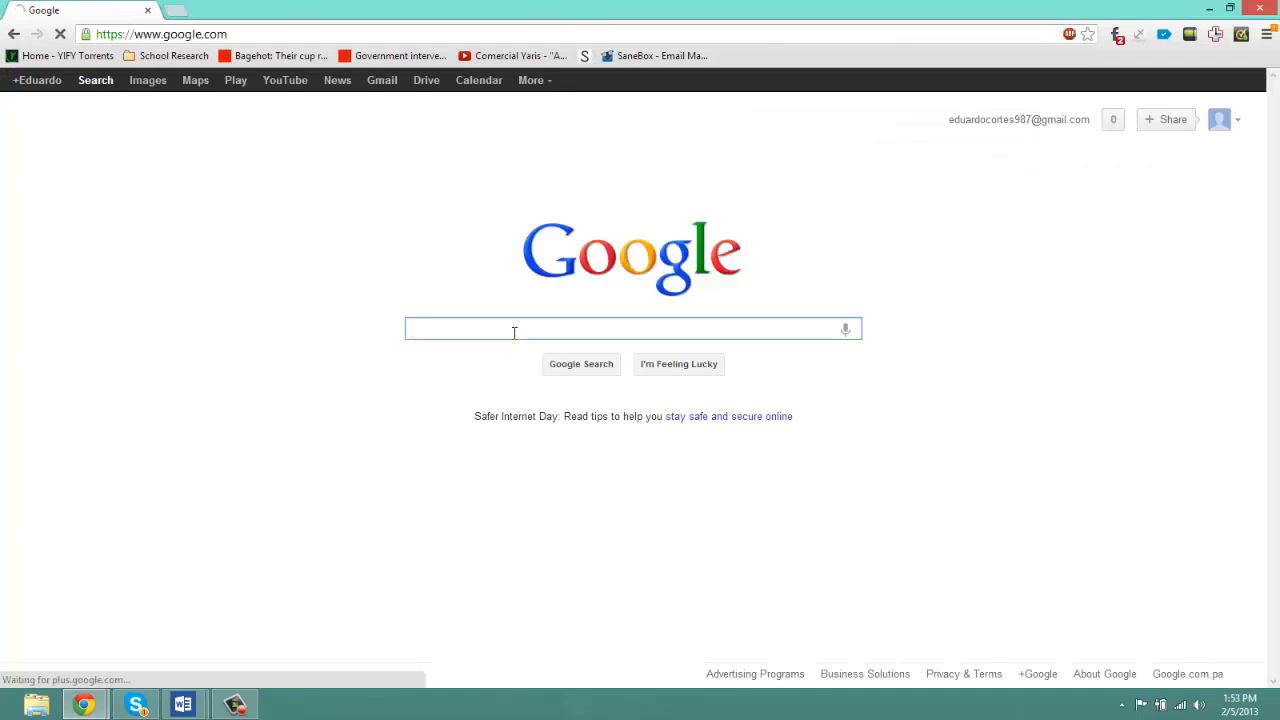
pyautogui.write('mediahint')
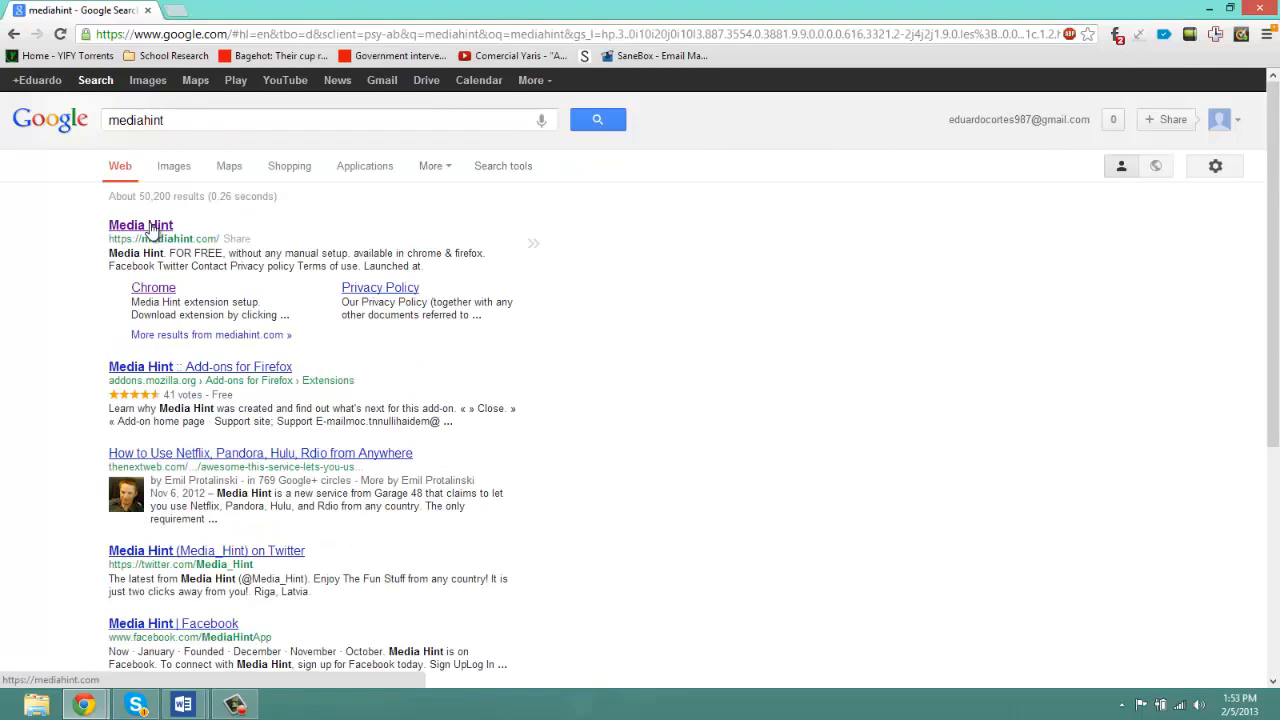
pyautogui.click(140, 224)
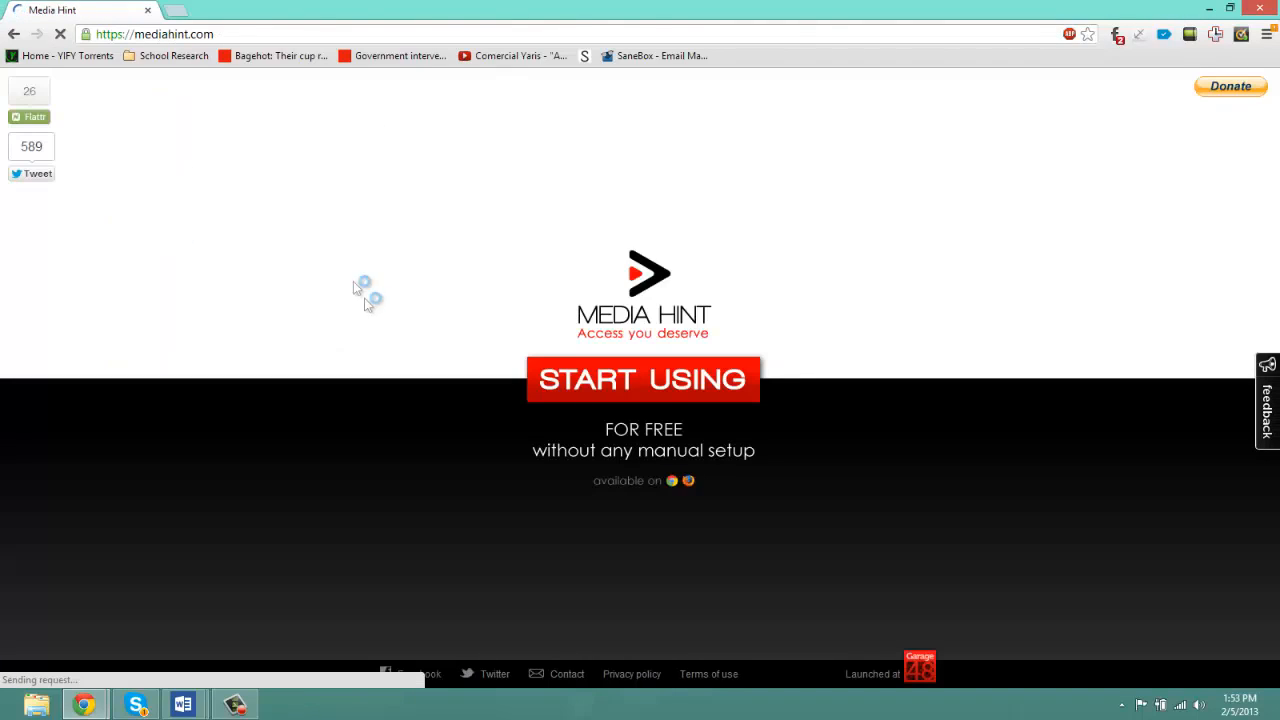
pyautogui.moveTo(736, 318)
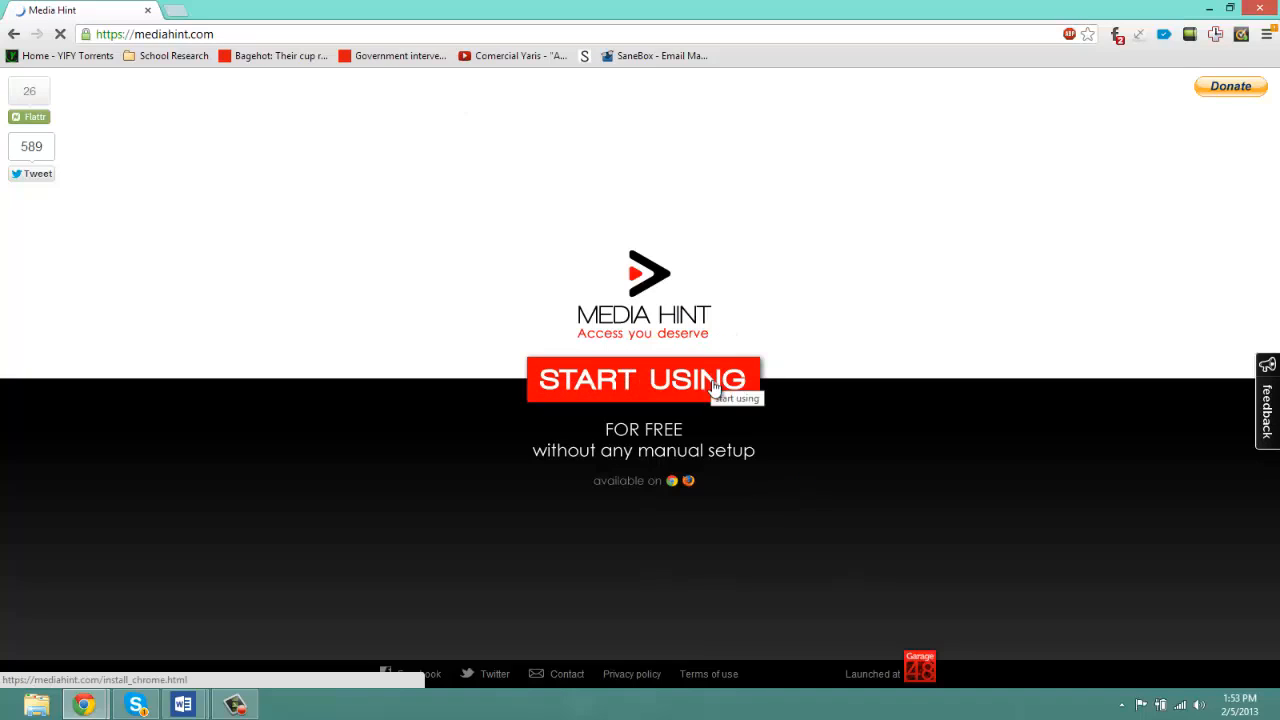
# Use the red START USING button on mediahint.com to download the Chrome extension file
pyautogui.click(642, 380)
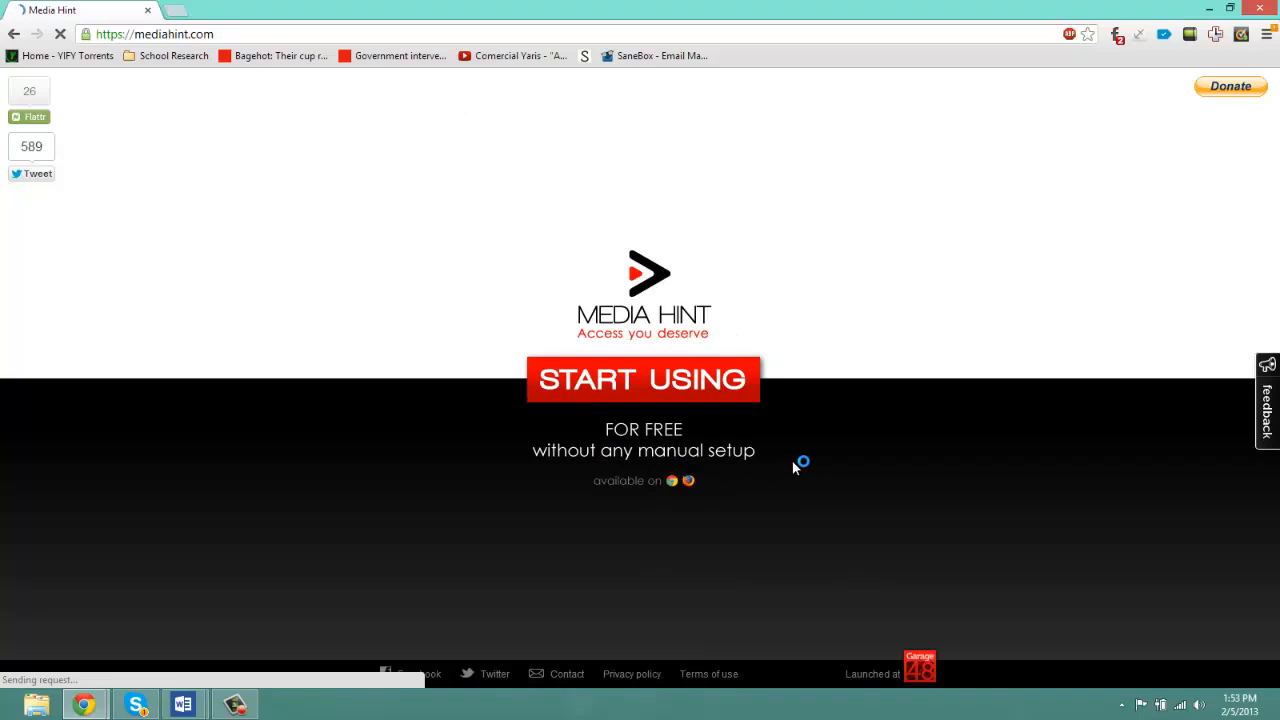
pyautogui.moveTo(736, 478)
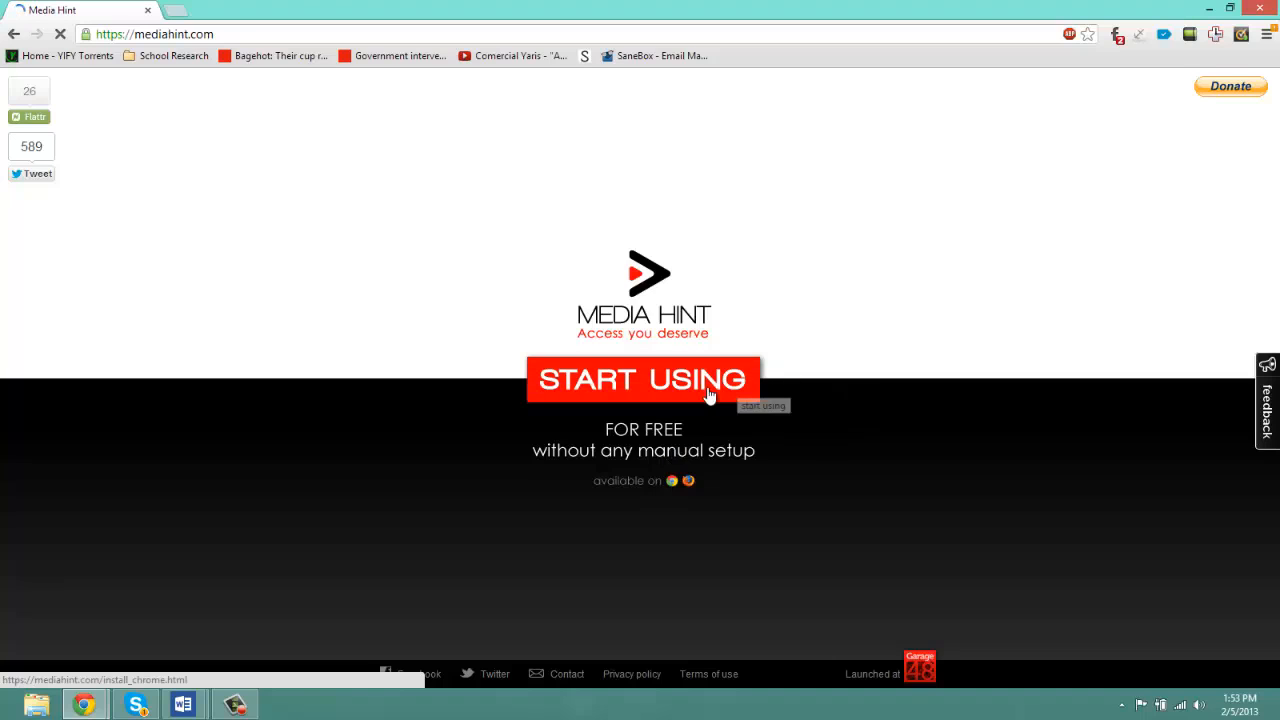
pyautogui.click(644, 380)
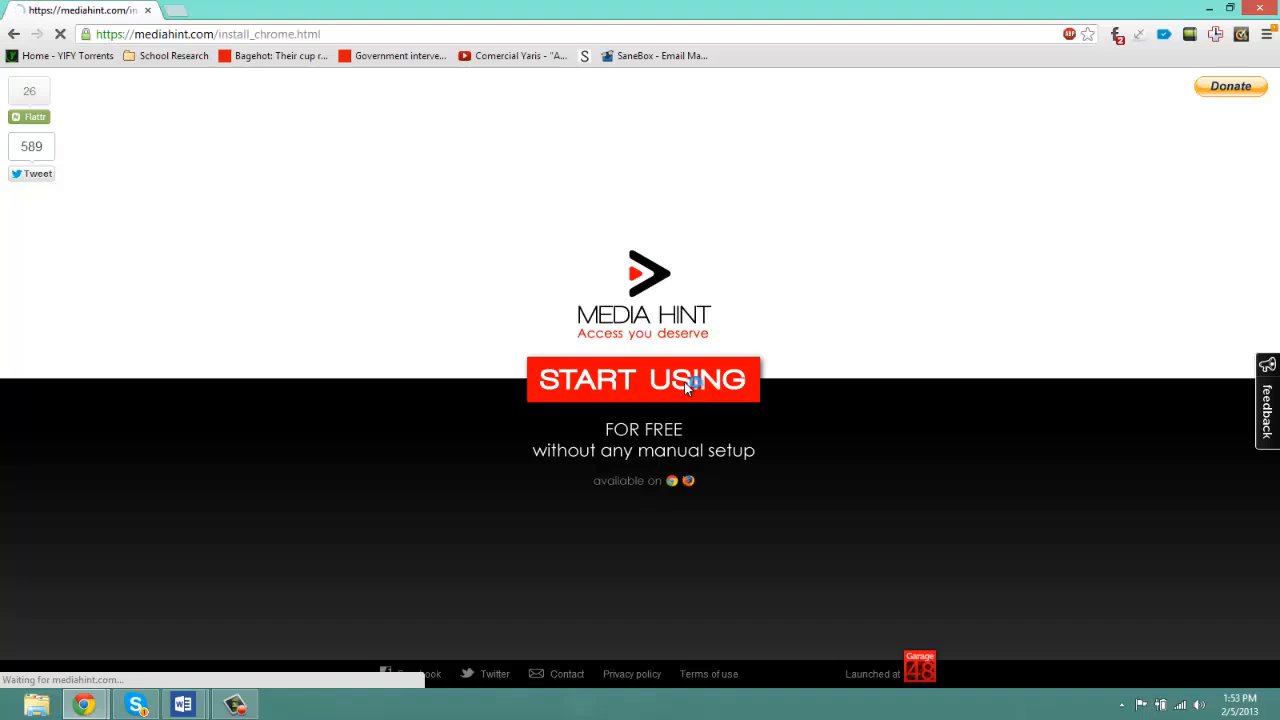
pyautogui.click(644, 380)
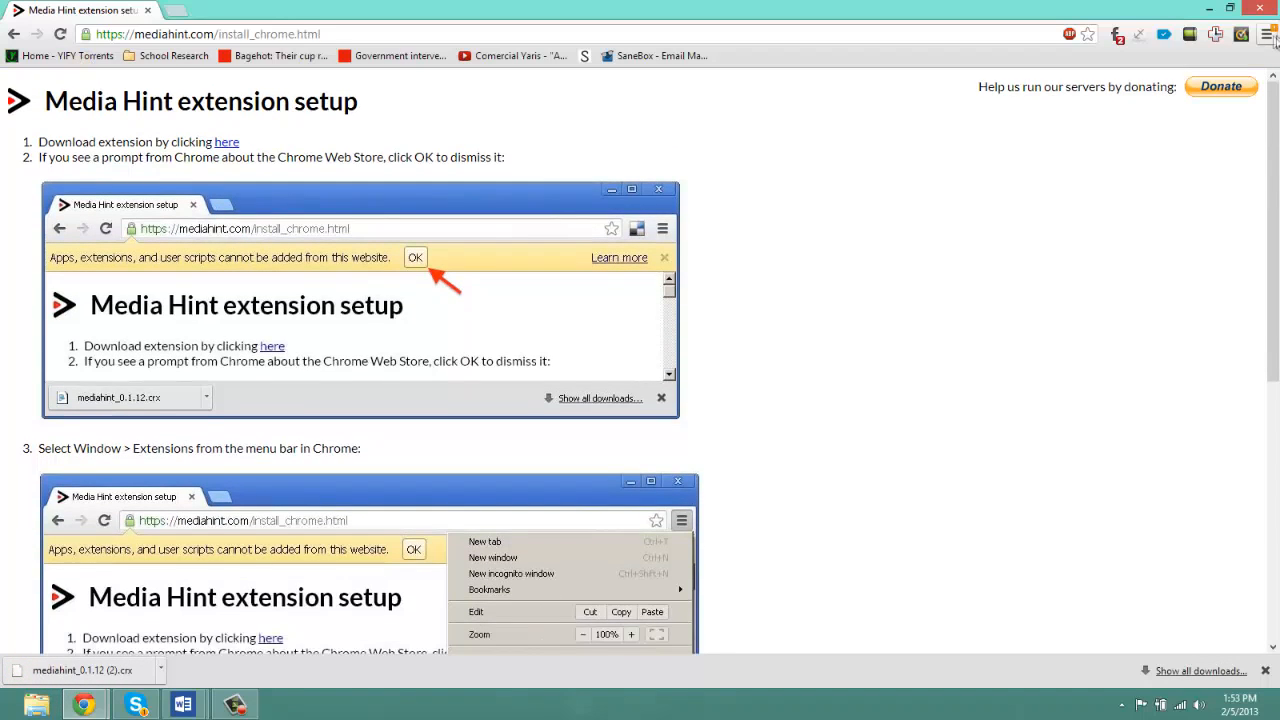
# Drop the downloaded mediahint .crx onto Chrome's Extensions page and confirm Add
pyautogui.click(1266, 34)
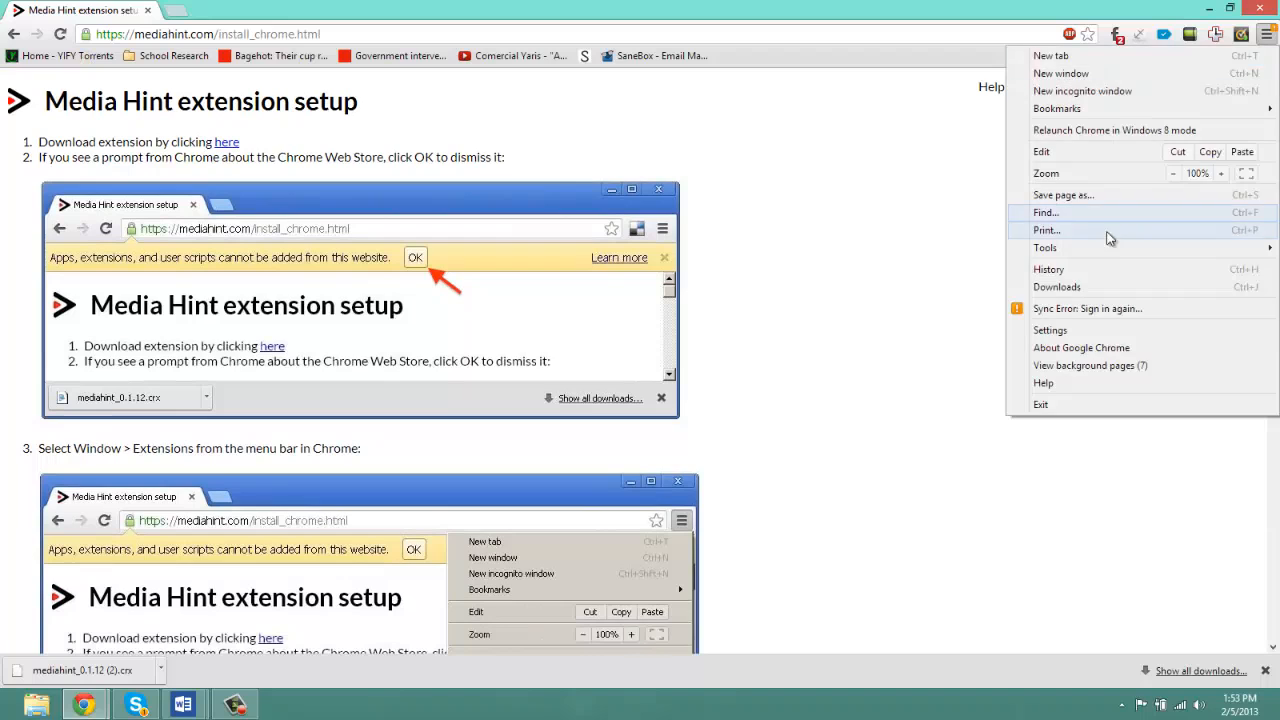
pyautogui.moveTo(1078, 330)
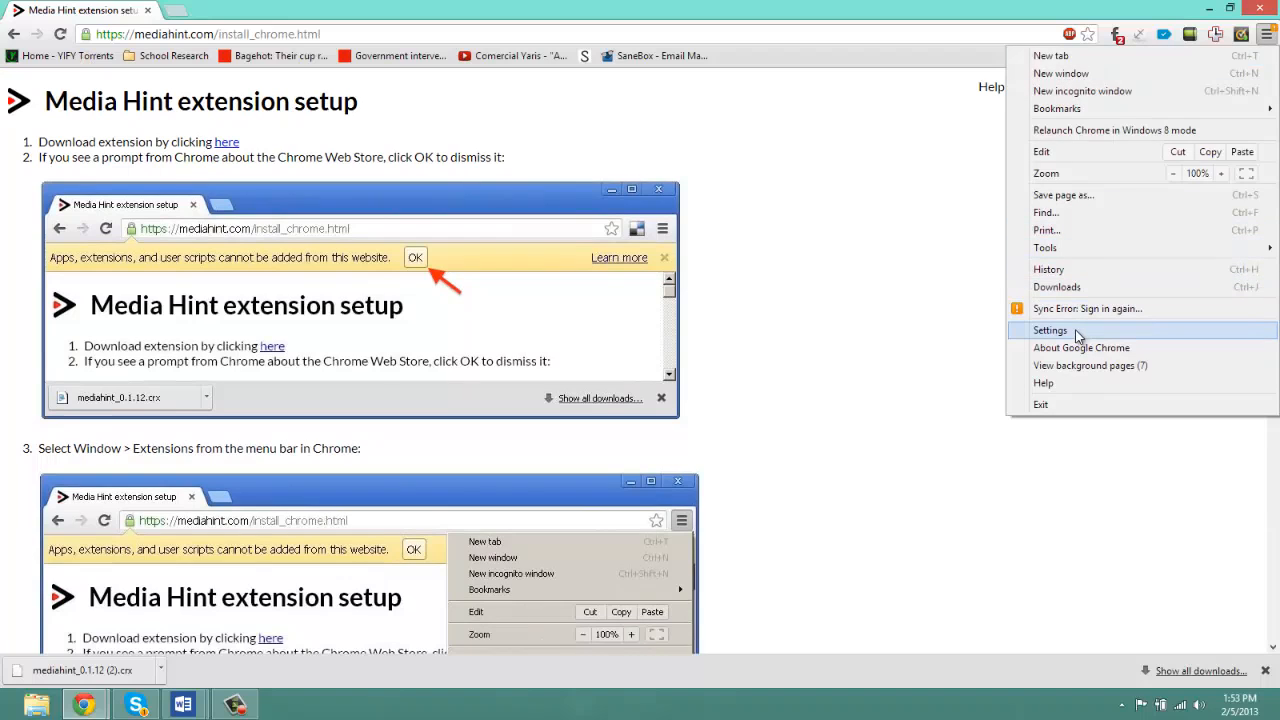
pyautogui.click(1048, 330)
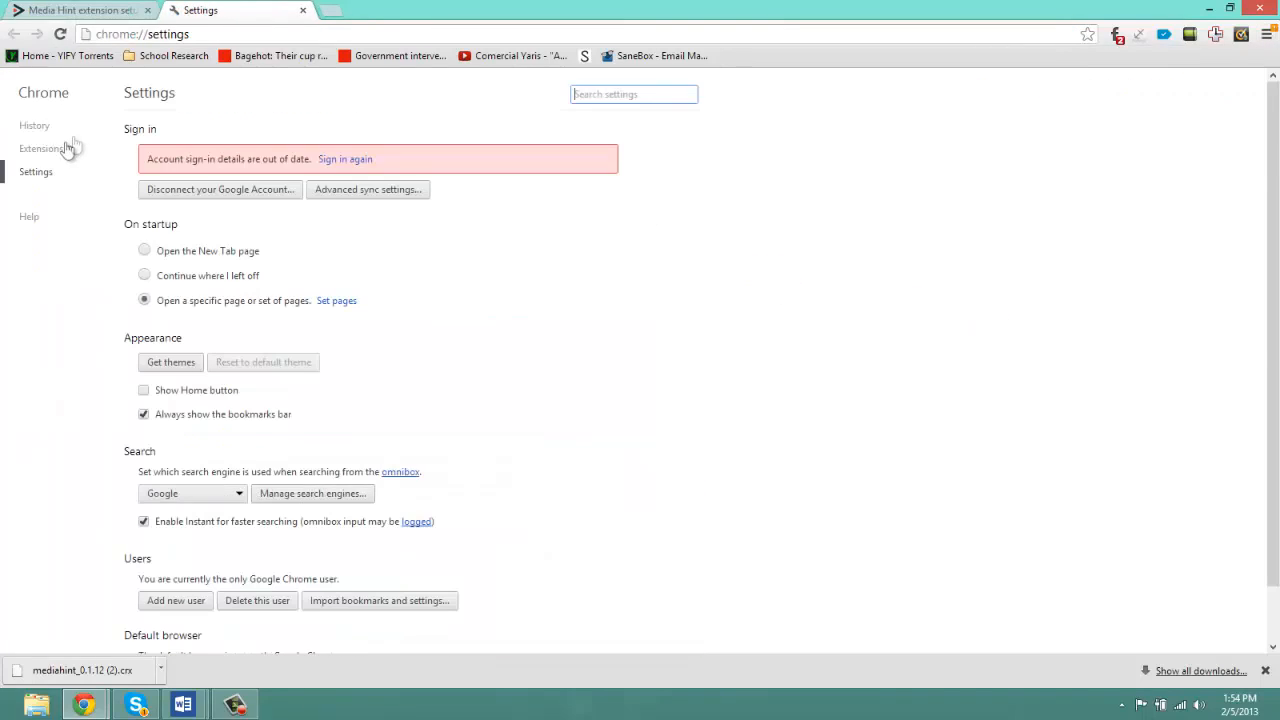
pyautogui.click(40, 148)
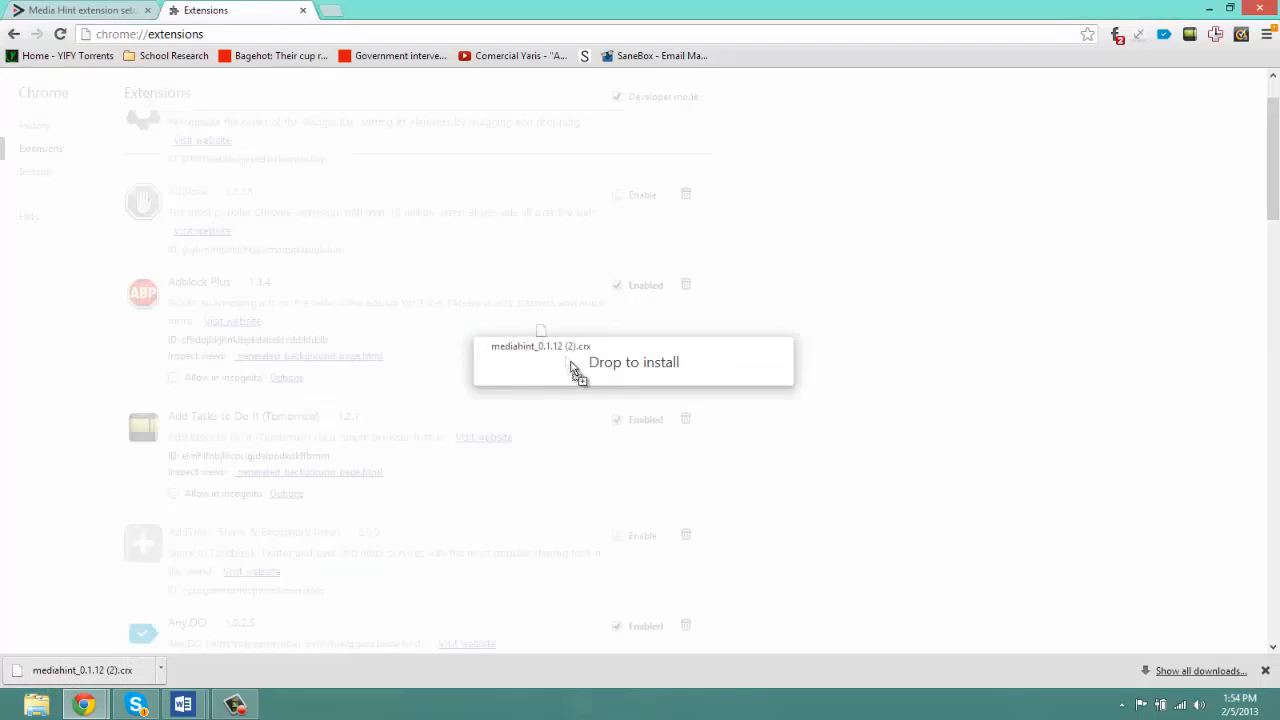
pyautogui.moveTo(576, 364); pyautogui.dragTo(624, 378)
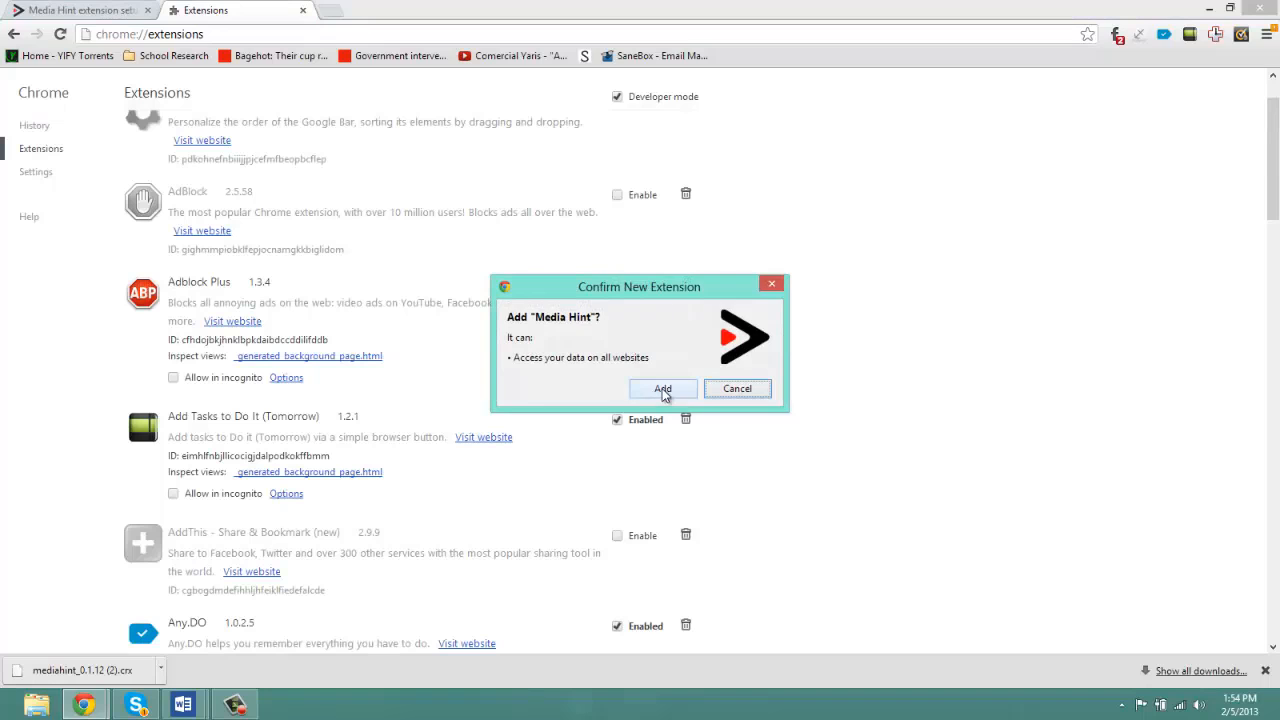
pyautogui.click(662, 388)
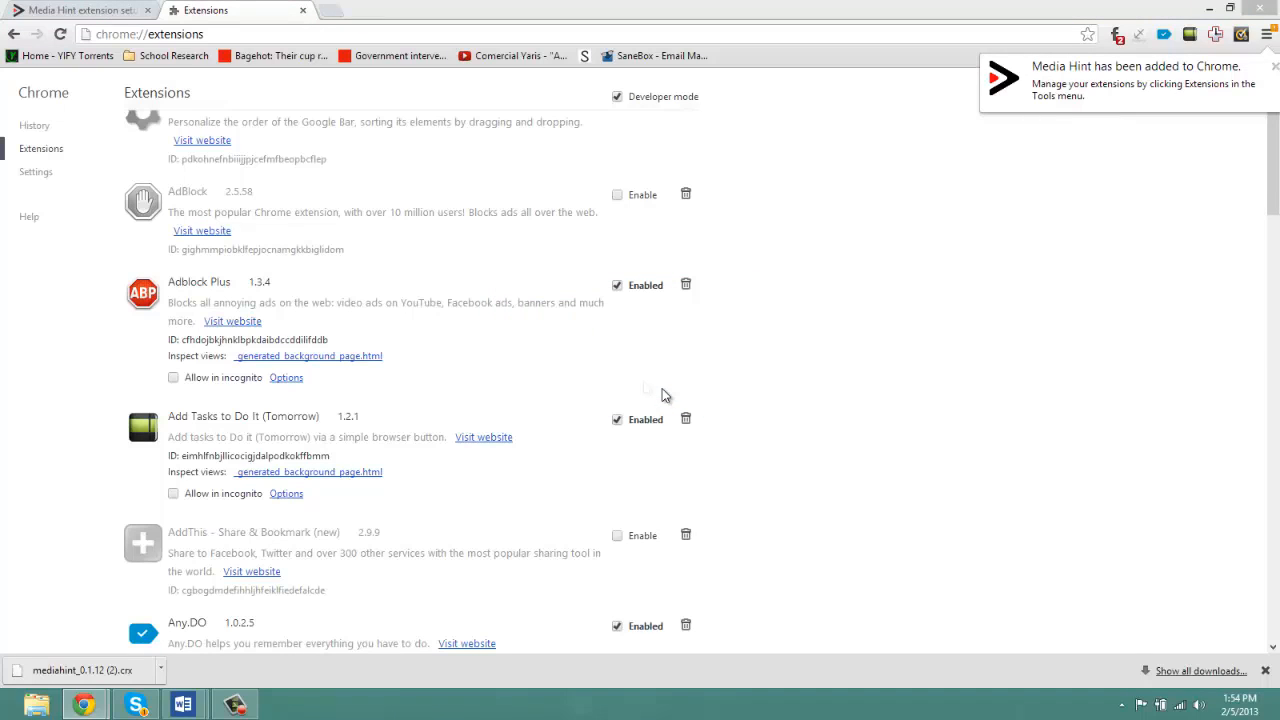
pyautogui.moveTo(1210, 82)
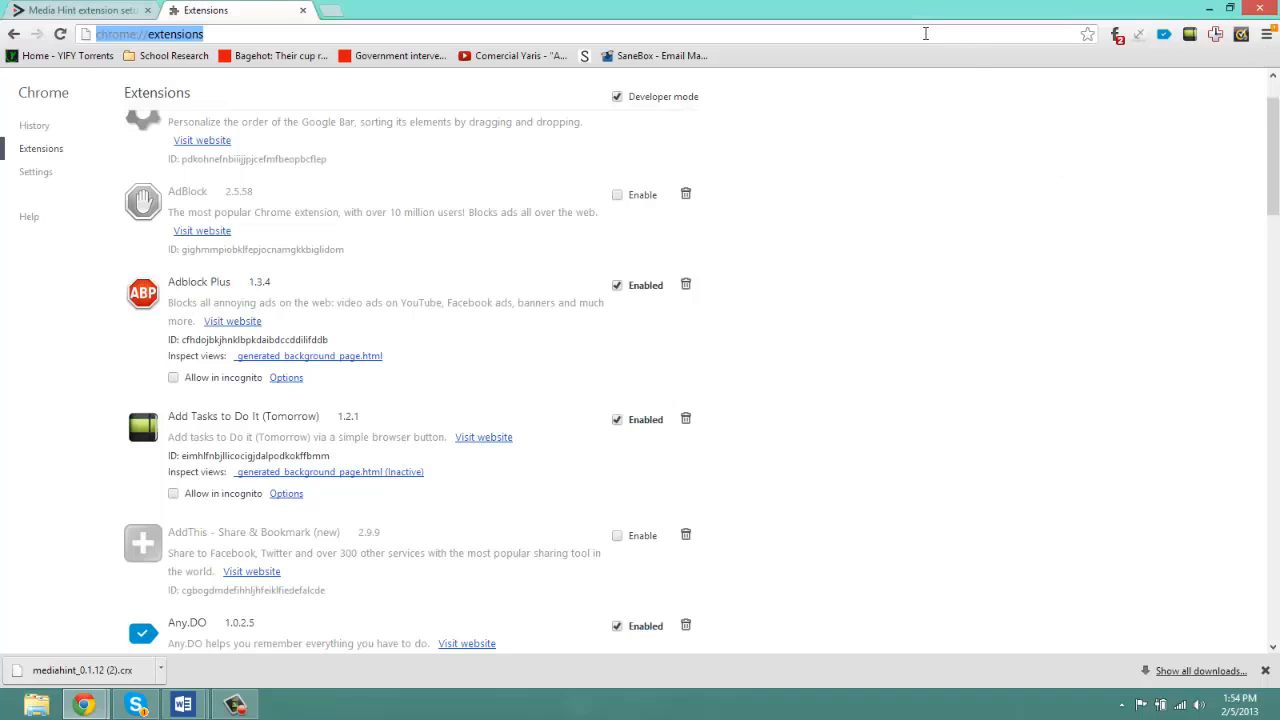
# Return to hulu.com and select the Family Guy tile to reach its episode list
pyautogui.write('hulu.com')
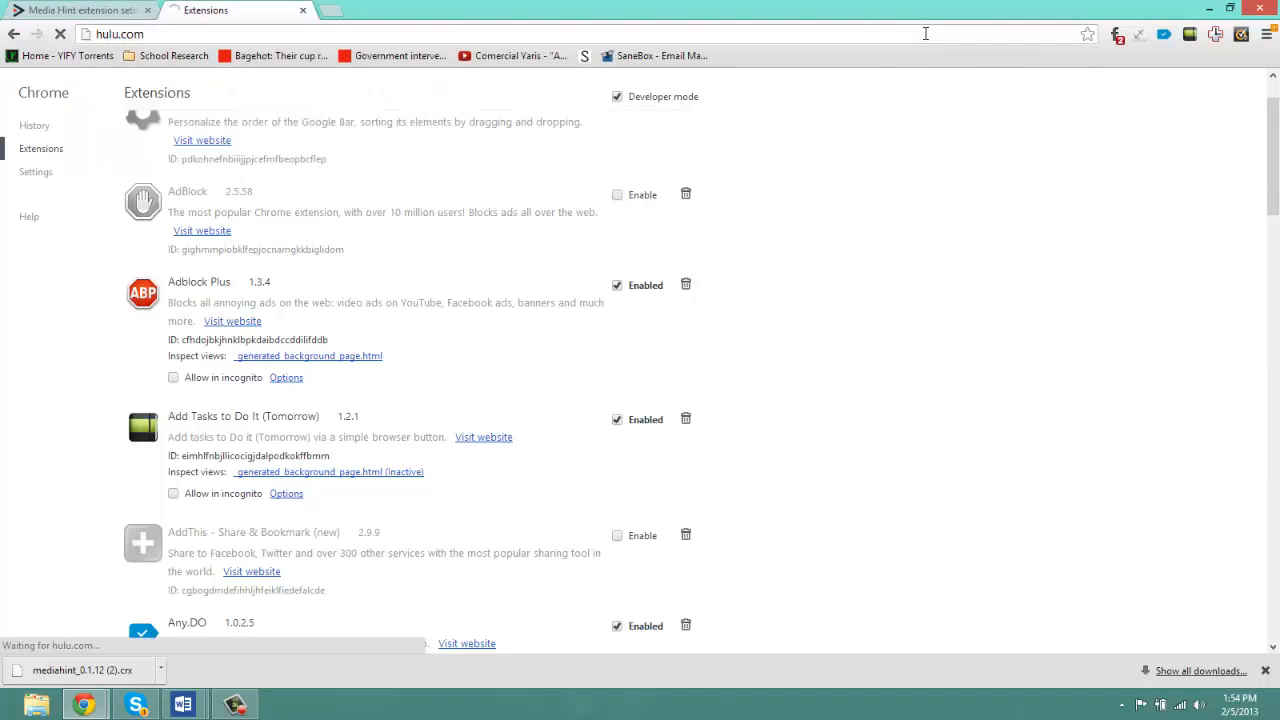
pyautogui.click(236, 10)
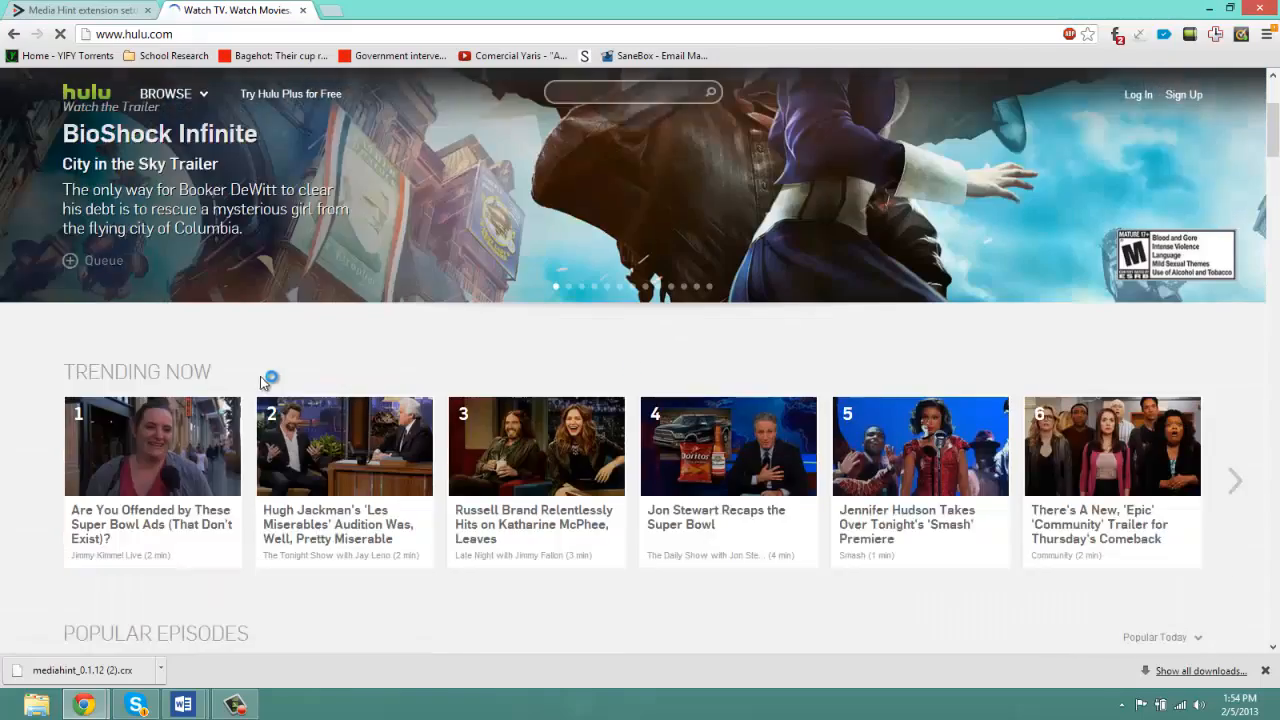
pyautogui.scroll(-3)
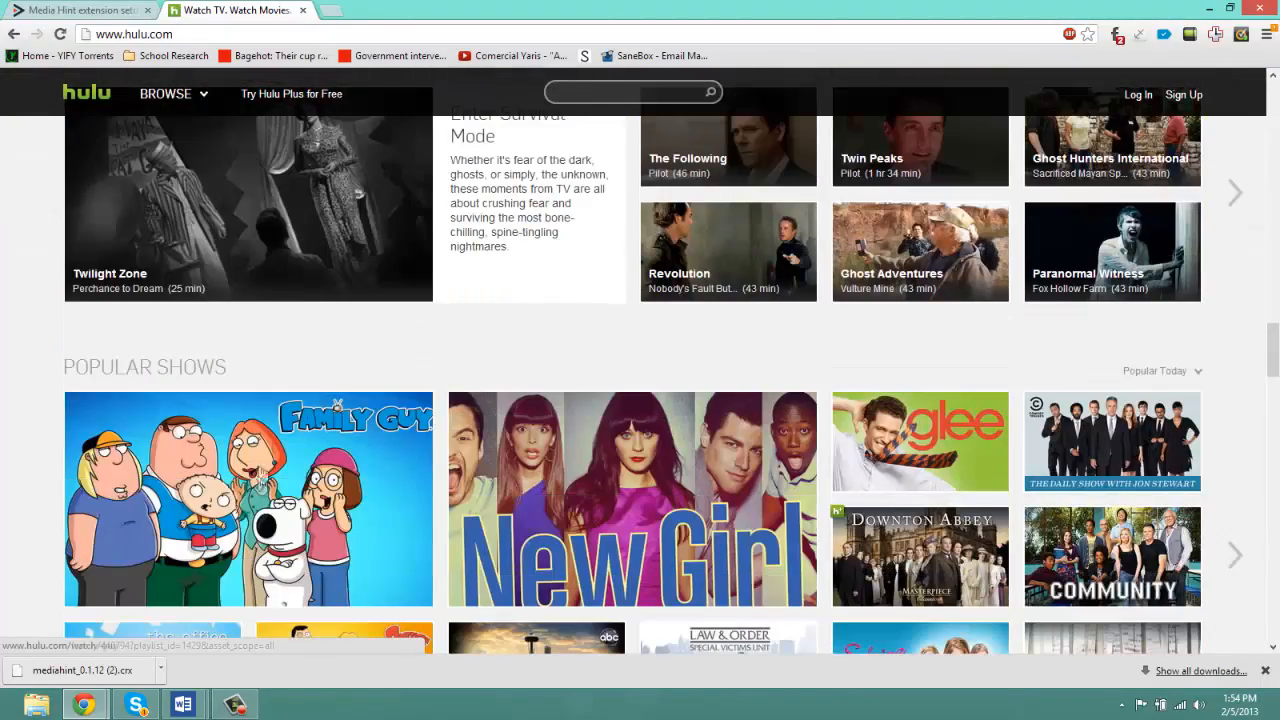
pyautogui.click(248, 500)
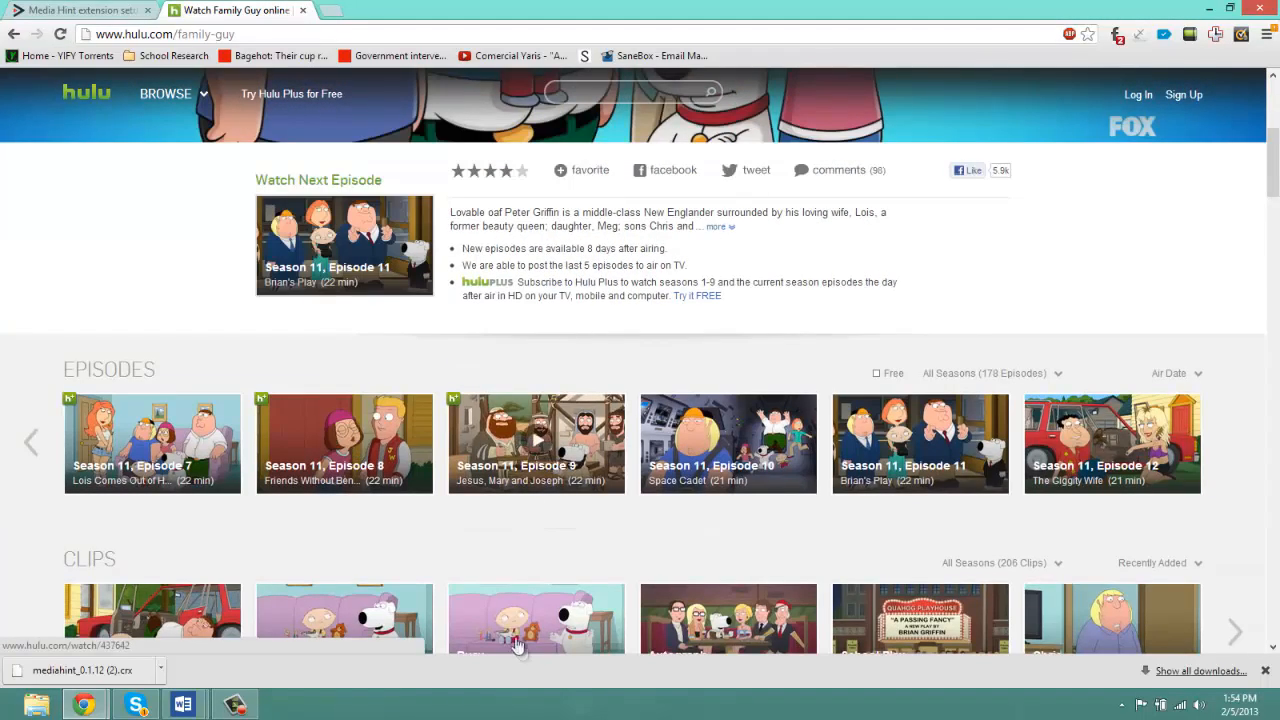
# Start the Family Guy clip 'Busy' from the Clips row and let it play in the player
pyautogui.click(536, 620)
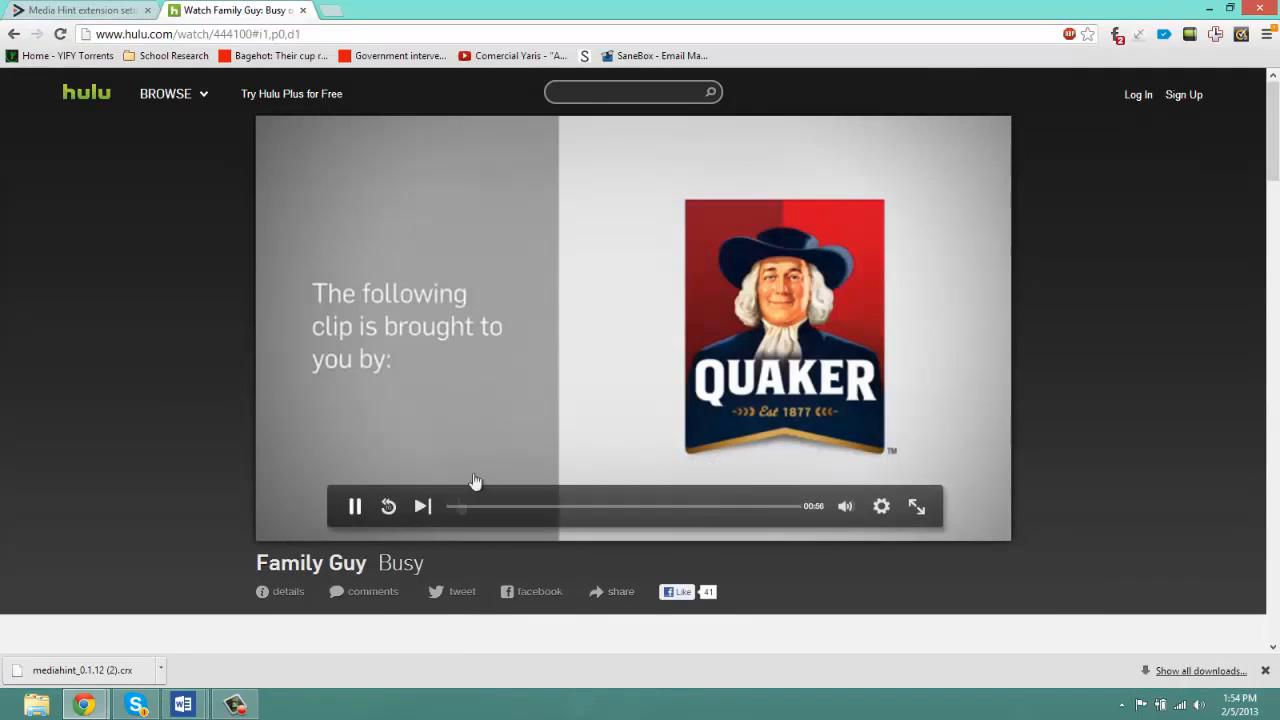
pyautogui.click(388, 506)
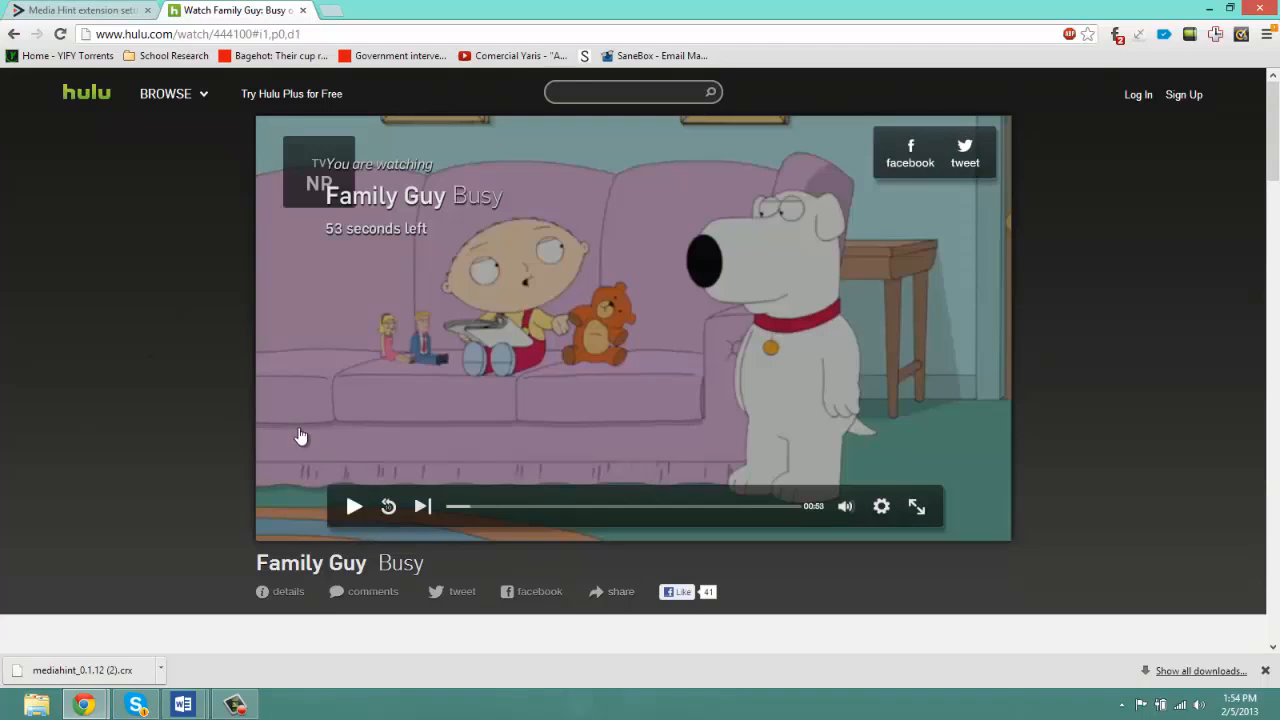
pyautogui.moveTo(184, 316)
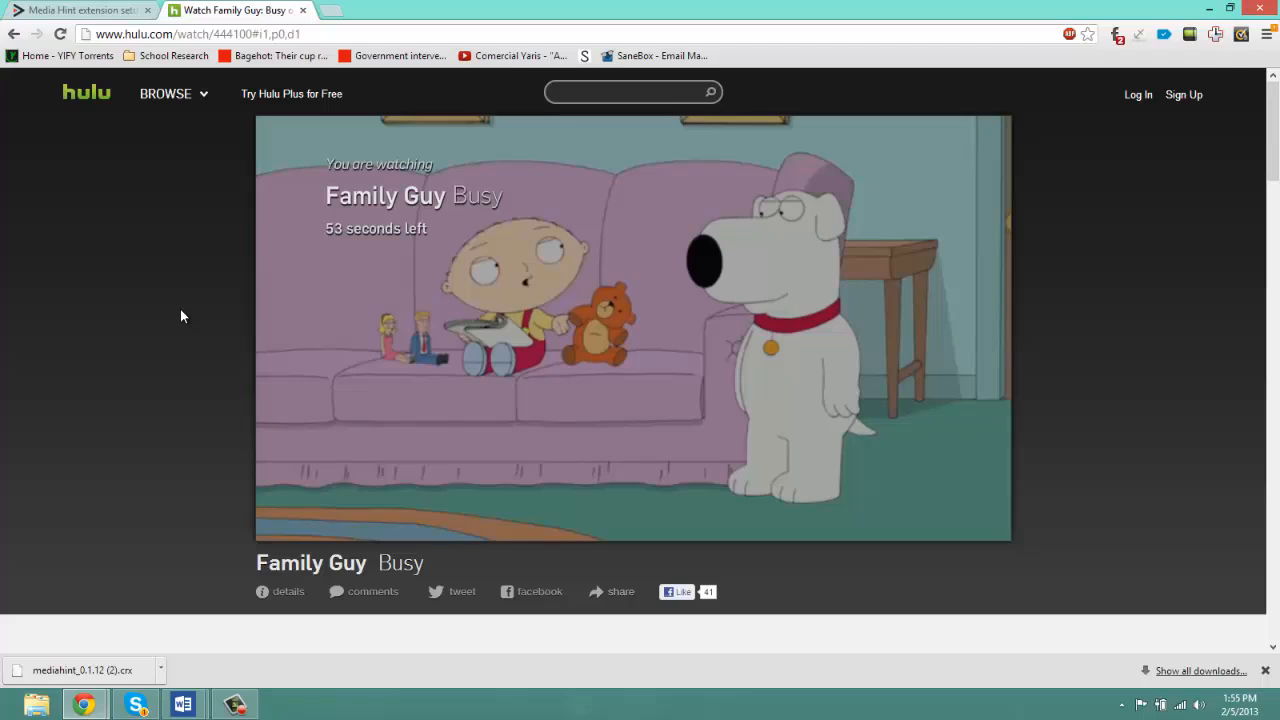
pyautogui.moveTo(240, 268)
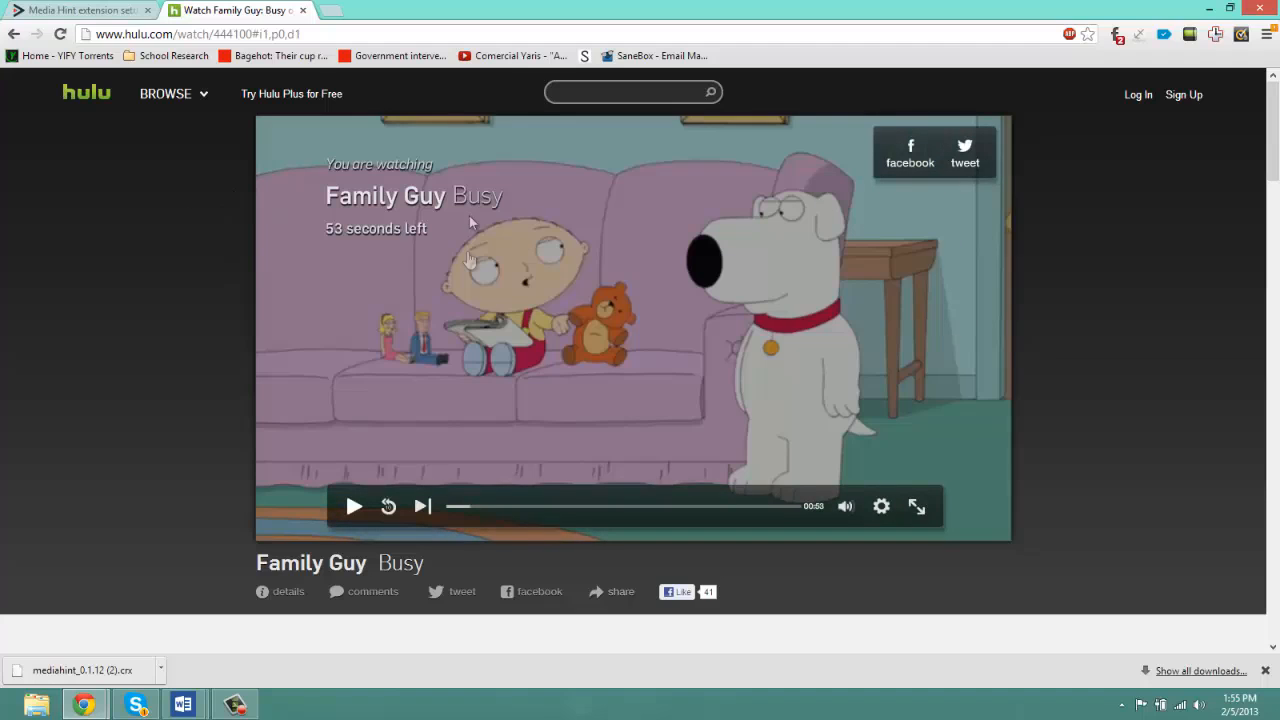
pyautogui.moveTo(518, 290)
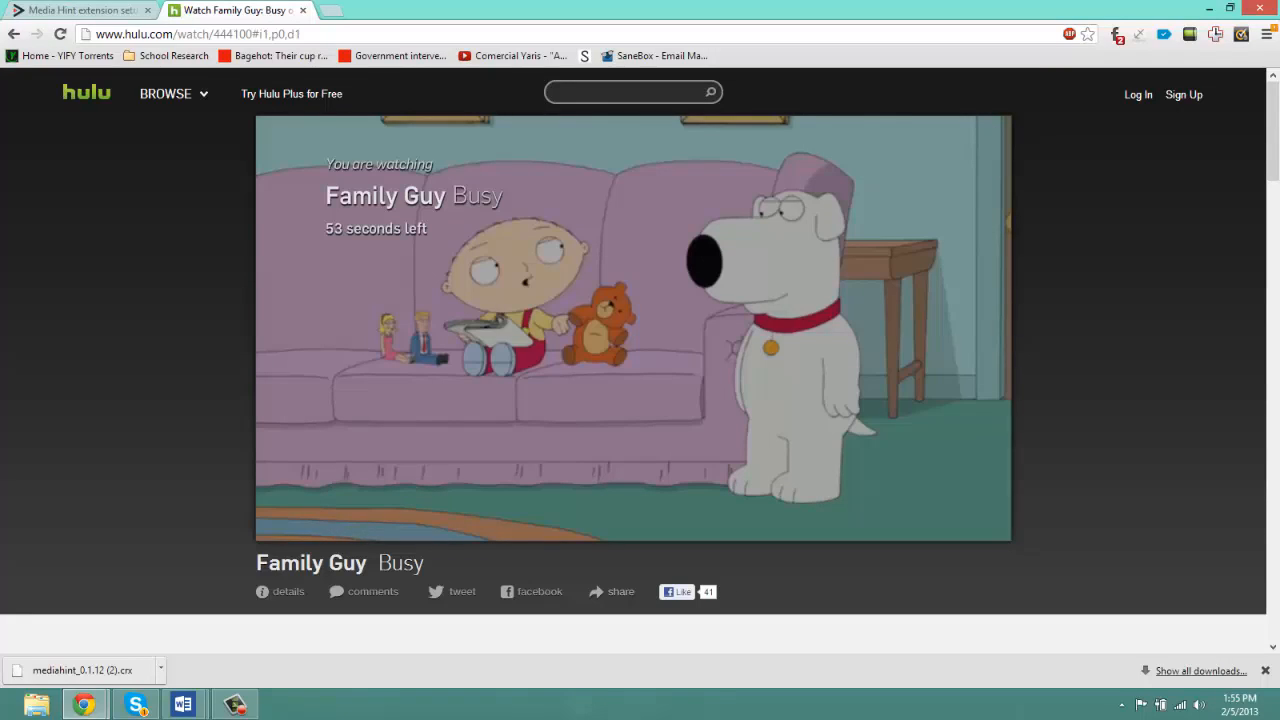
pyautogui.moveTo(504, 438)
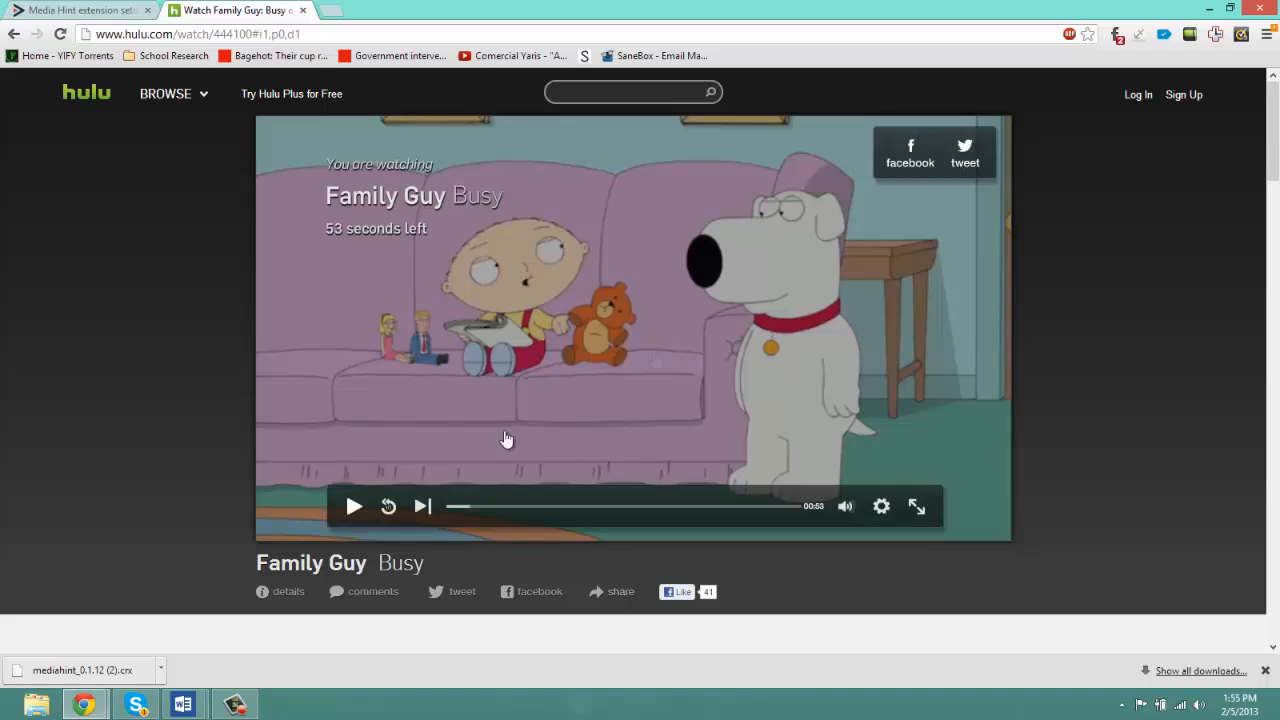